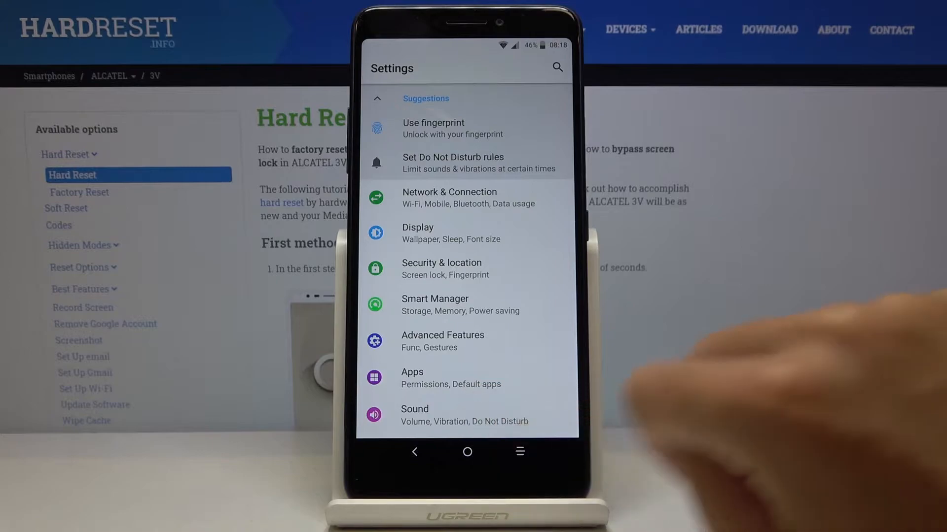
Reach the phone ringtone chooser under Sound, with Fresh currently chosen
{"action": "left_click", "coordinate": [414, 414]}
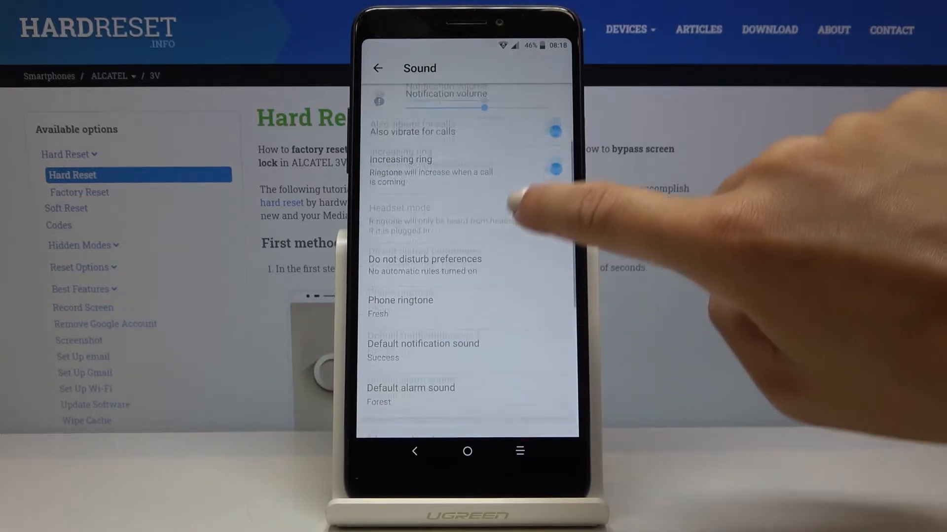
{"action": "left_click", "coordinate": [401, 300]}
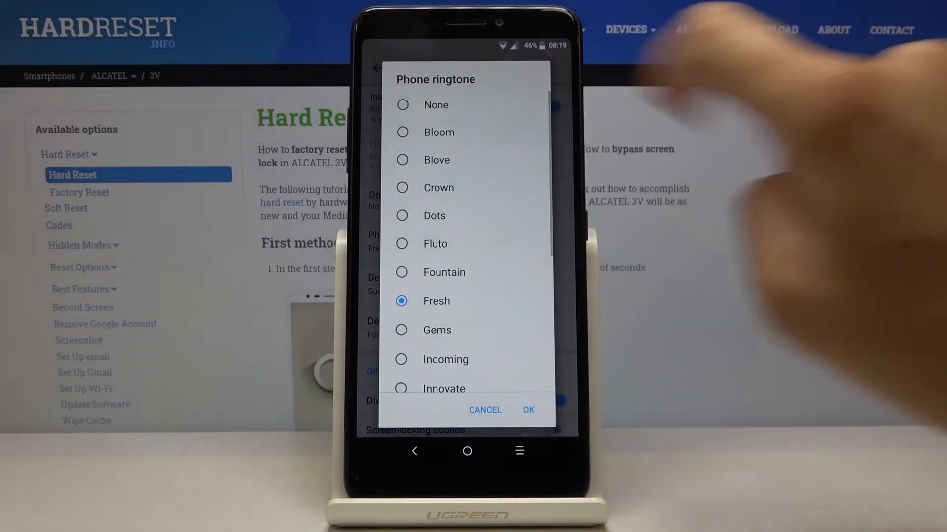
Preview Bloom, Dots, Fluto and Fresh, then leave Innovate marked as the choice
{"action": "left_click", "coordinate": [402, 132]}
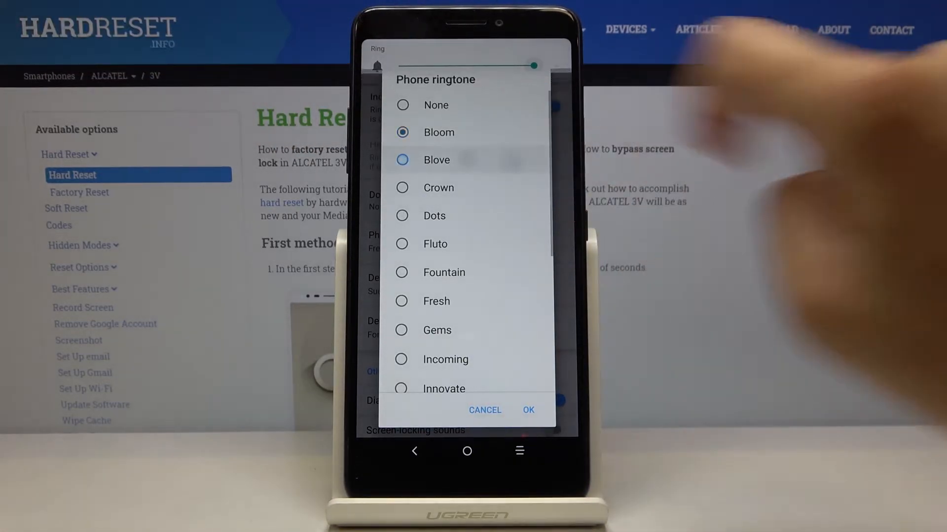
{"action": "left_click", "coordinate": [402, 160]}
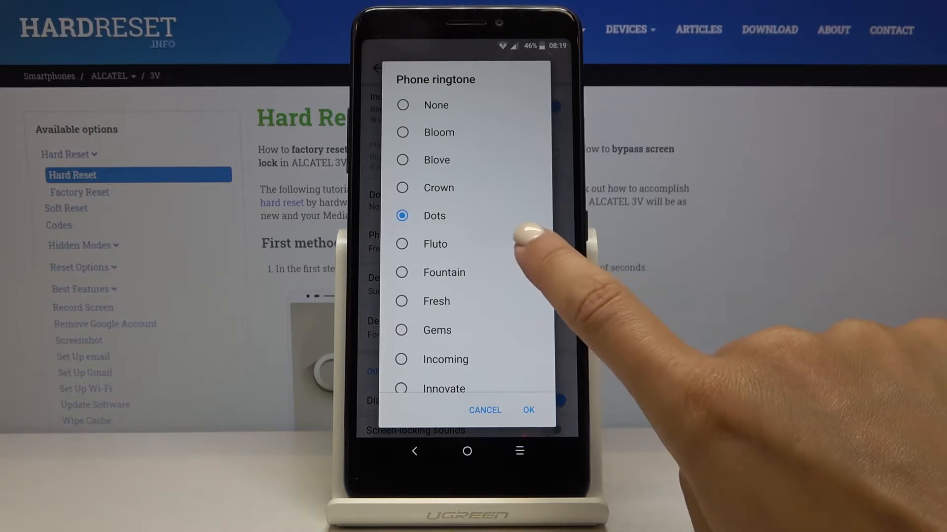
{"action": "left_click", "coordinate": [402, 244]}
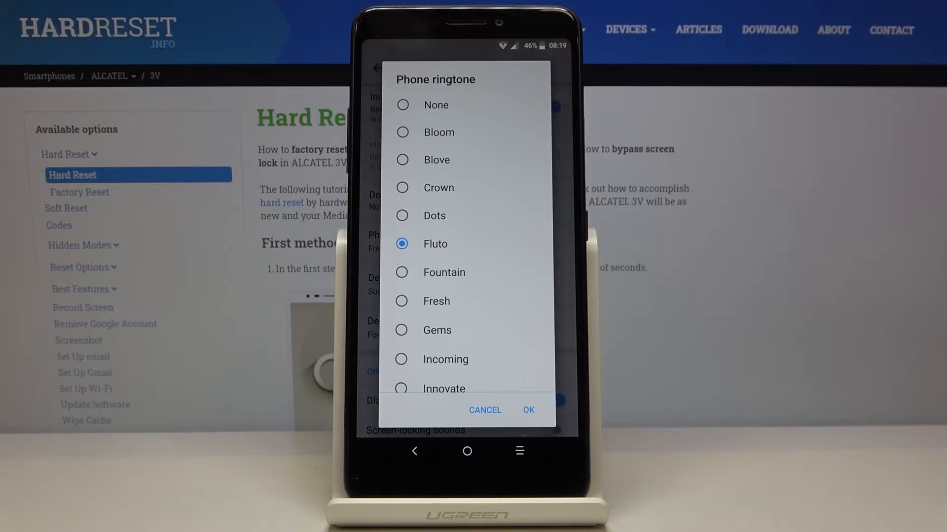
{"action": "left_click", "coordinate": [444, 272]}
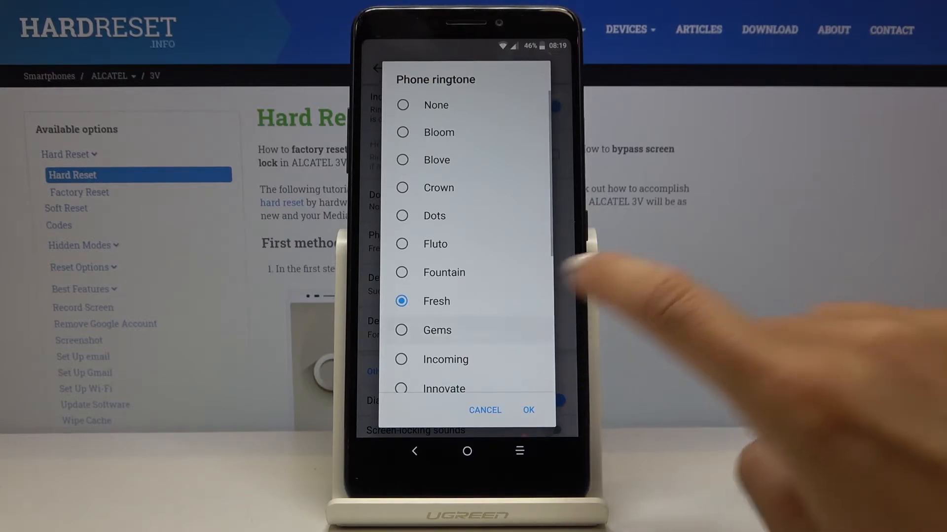
{"action": "left_click", "coordinate": [401, 330]}
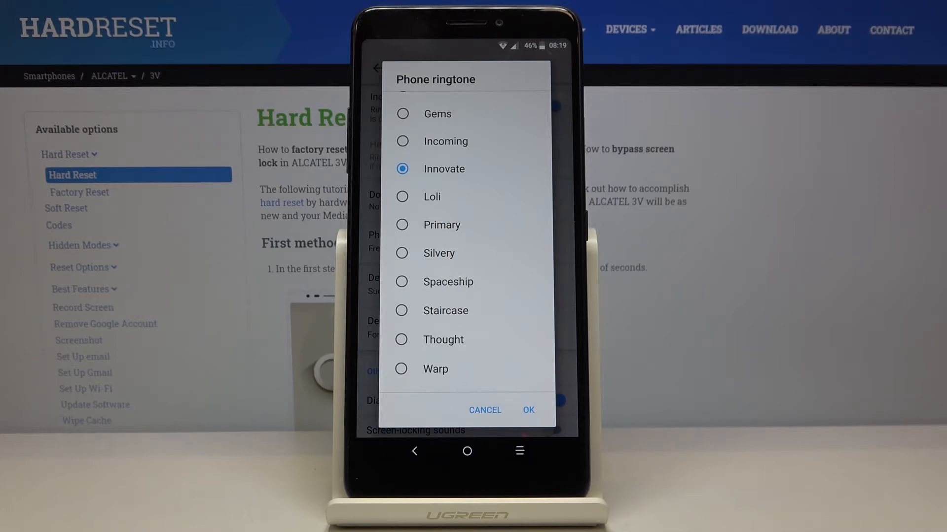
Preview Staircase and Warp, then mark Crown as the chosen ringtone
{"action": "left_click", "coordinate": [402, 197]}
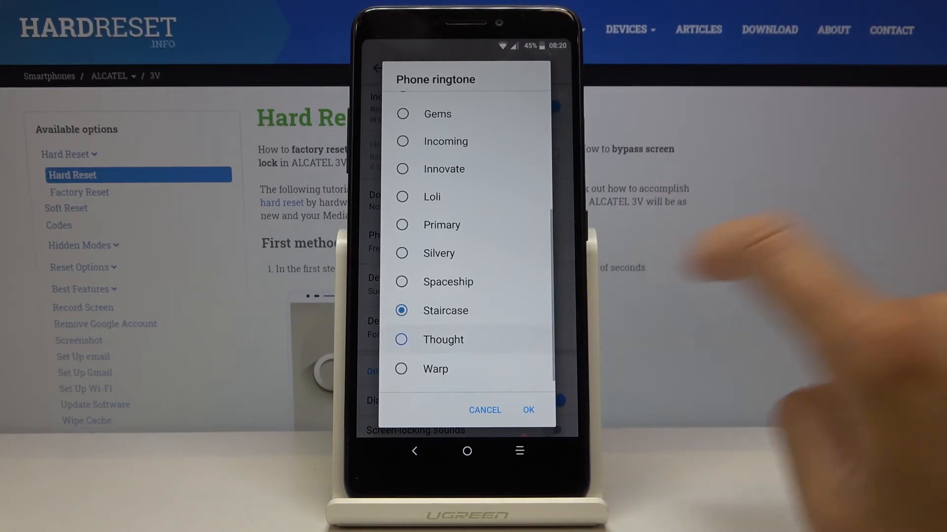
{"action": "left_click", "coordinate": [401, 339]}
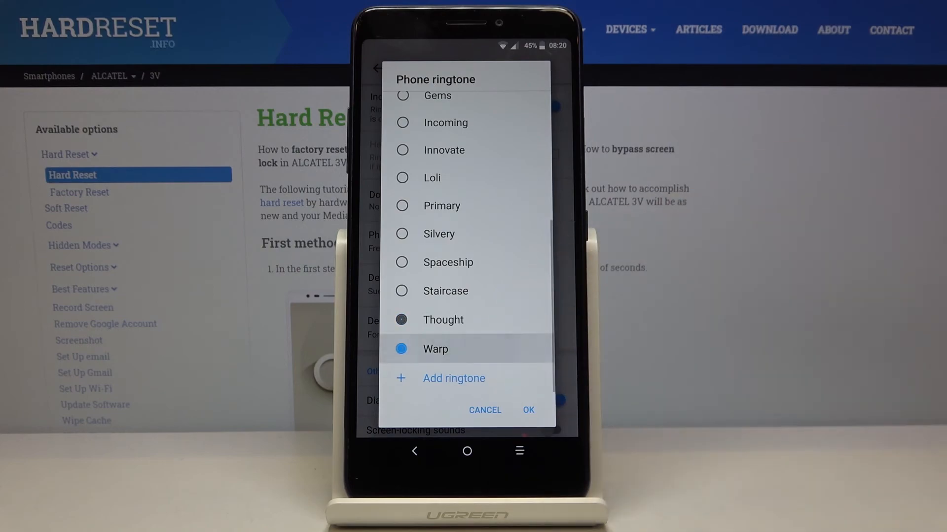
{"action": "left_click", "coordinate": [400, 349]}
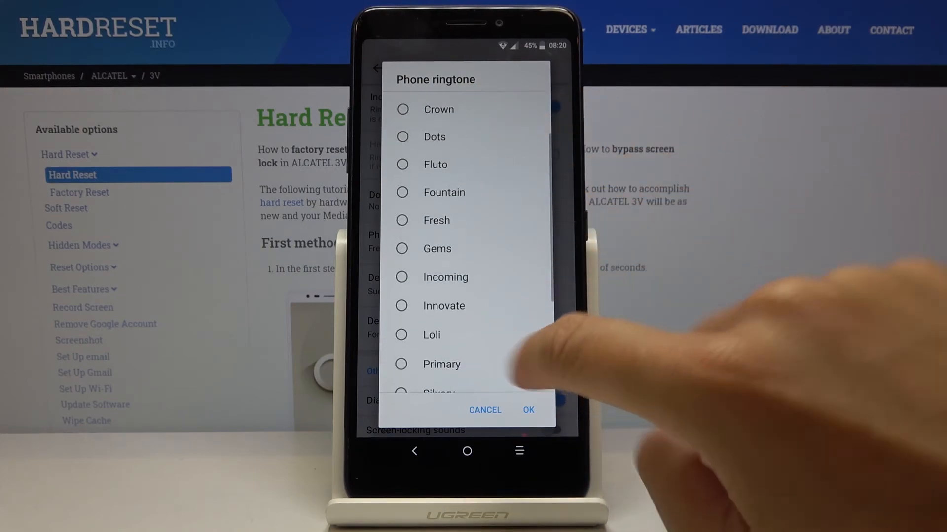
{"action": "left_click", "coordinate": [402, 109]}
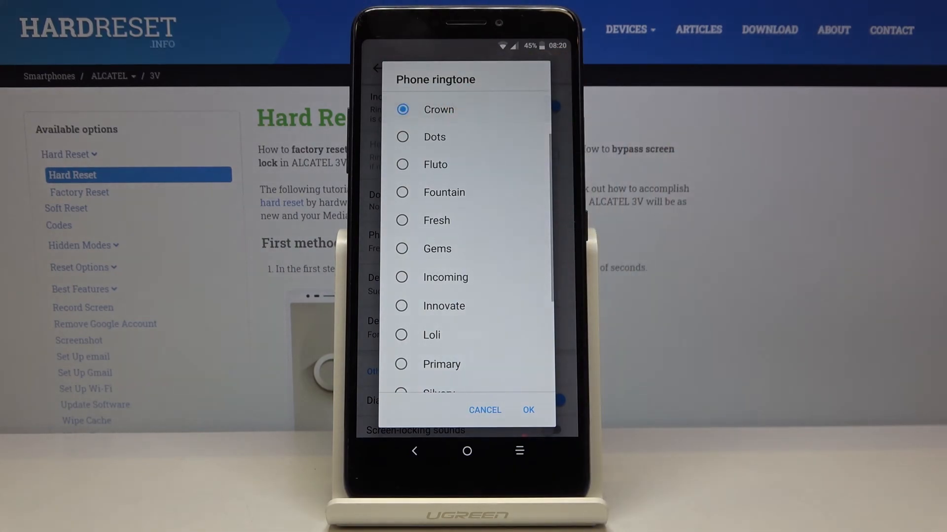